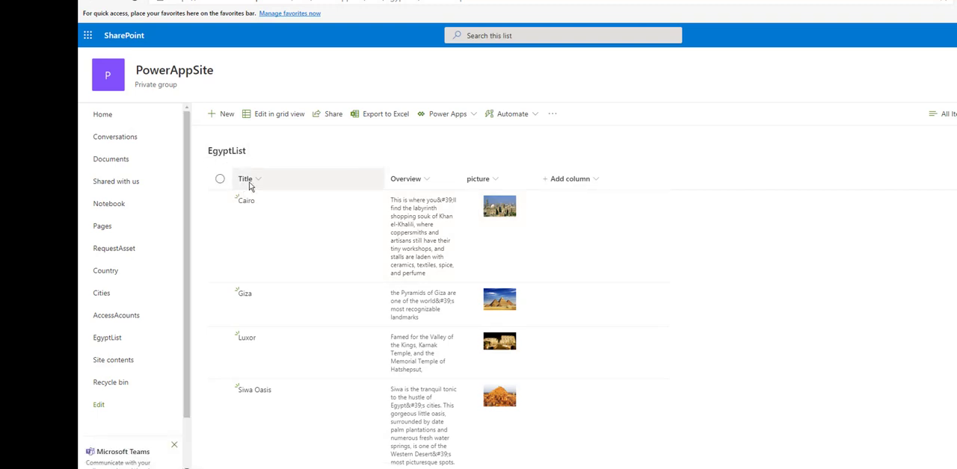
{"action": "mouse_move", "coordinate": [413, 179]}
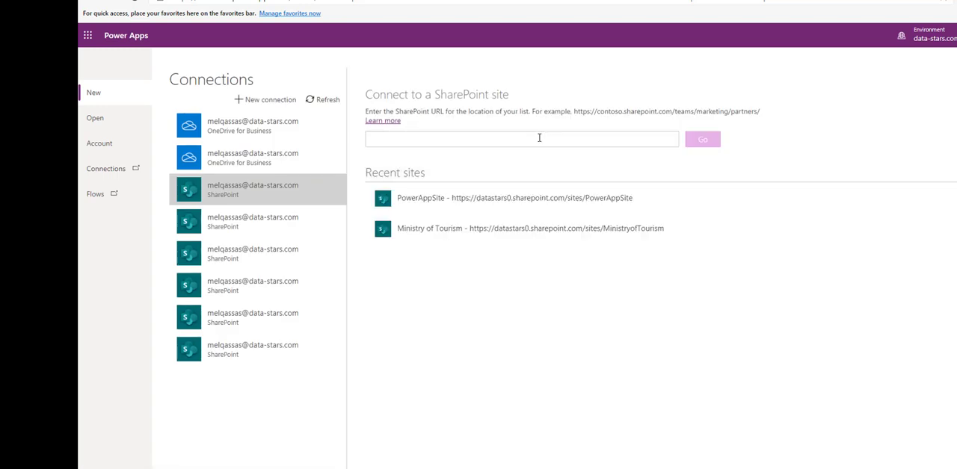
- Add a new connection using the SharePoint connector with Connect directly
{"action": "left_click", "coordinate": [265, 98]}
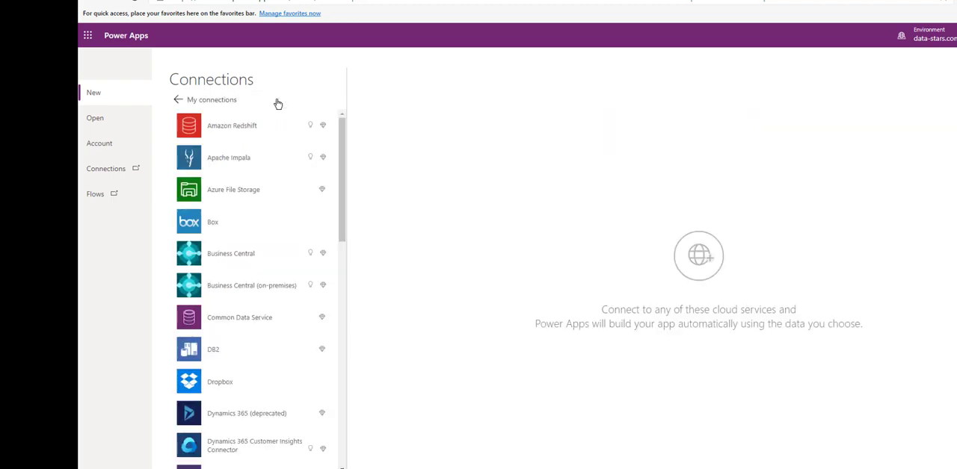
{"action": "scroll", "scroll_direction": "down", "scroll_amount": 3}
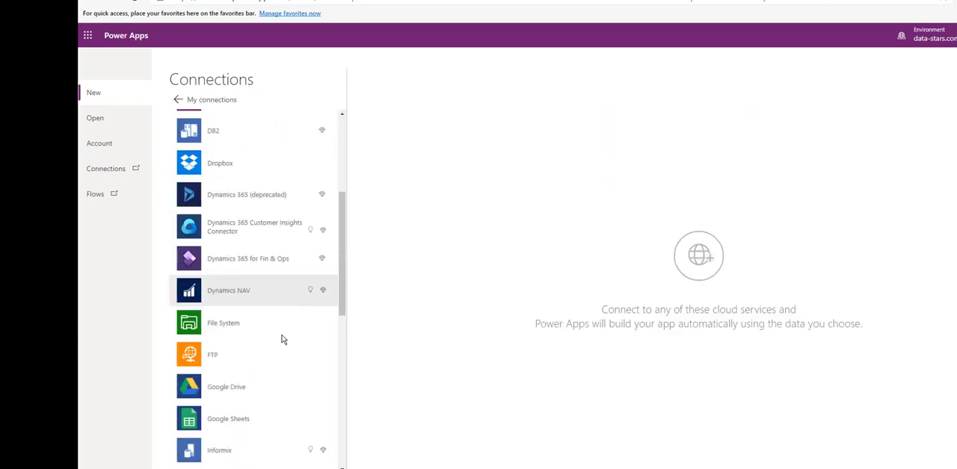
{"action": "scroll", "scroll_direction": "down", "scroll_amount": 3}
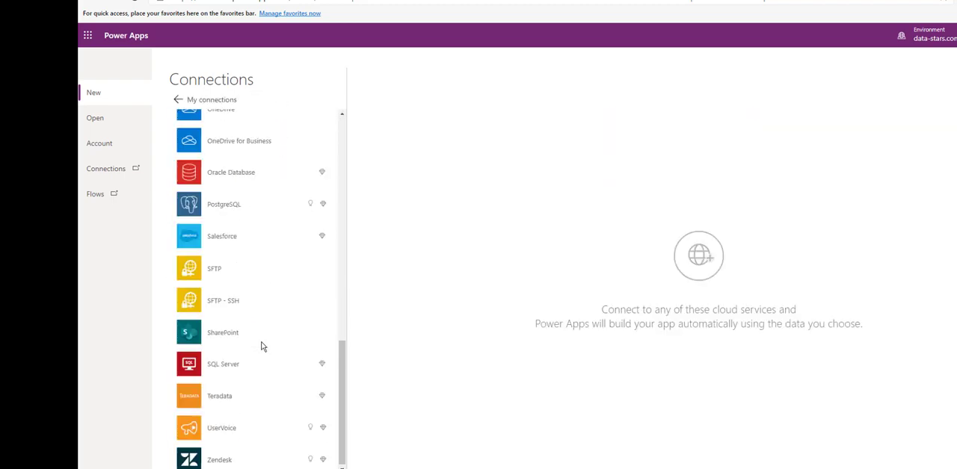
{"action": "left_click", "coordinate": [221, 332]}
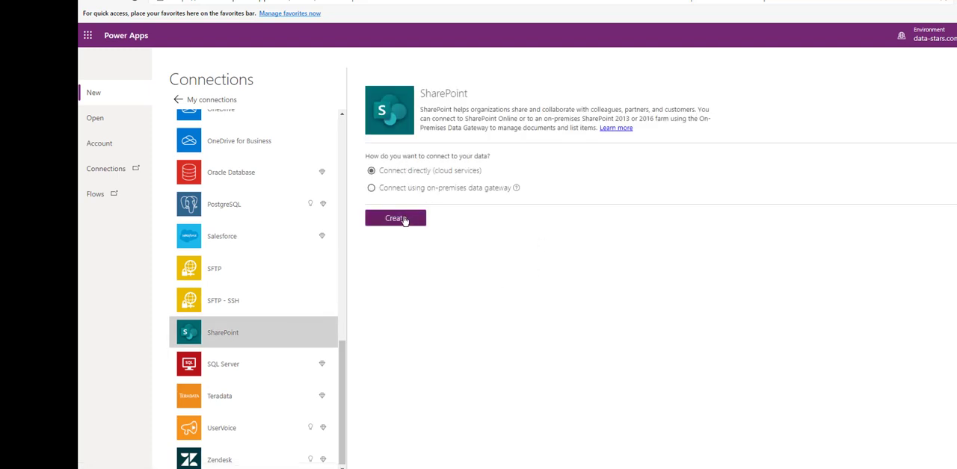
{"action": "left_click", "coordinate": [395, 219]}
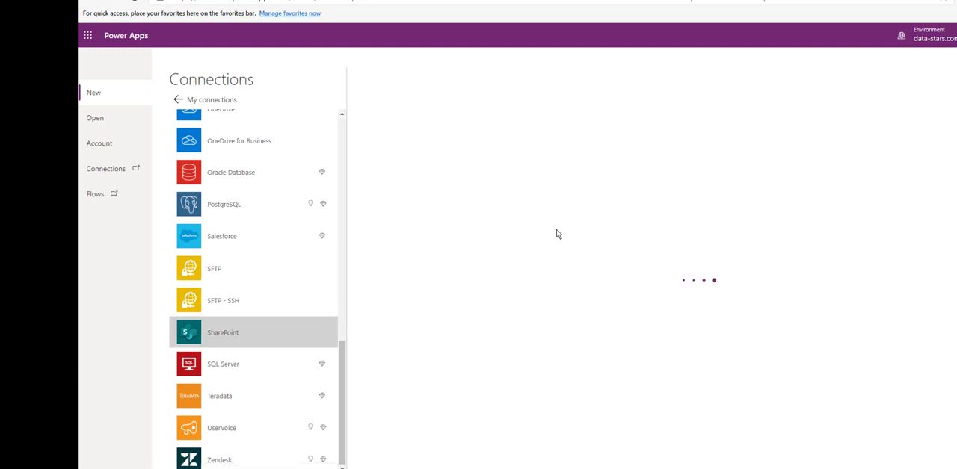
{"action": "mouse_move", "coordinate": [538, 231]}
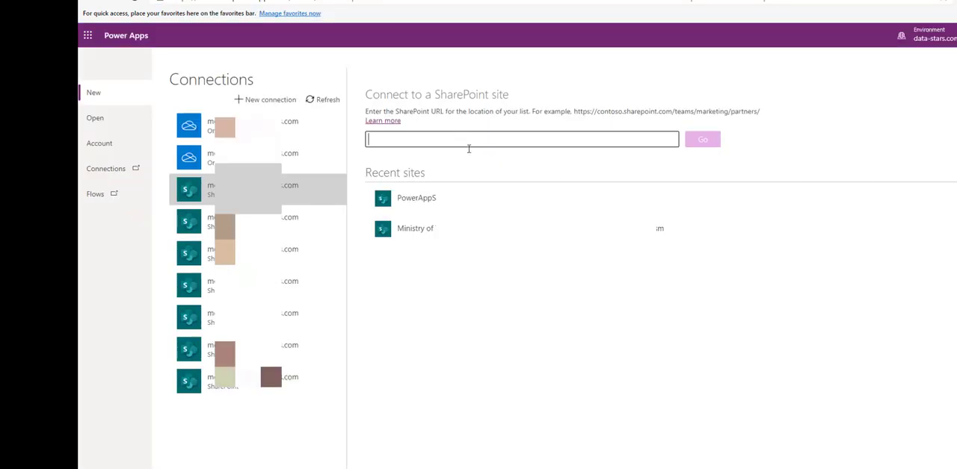
{"action": "type", "text": "https://datastars0.sharepoint.com/sites/PowerAppSite"}
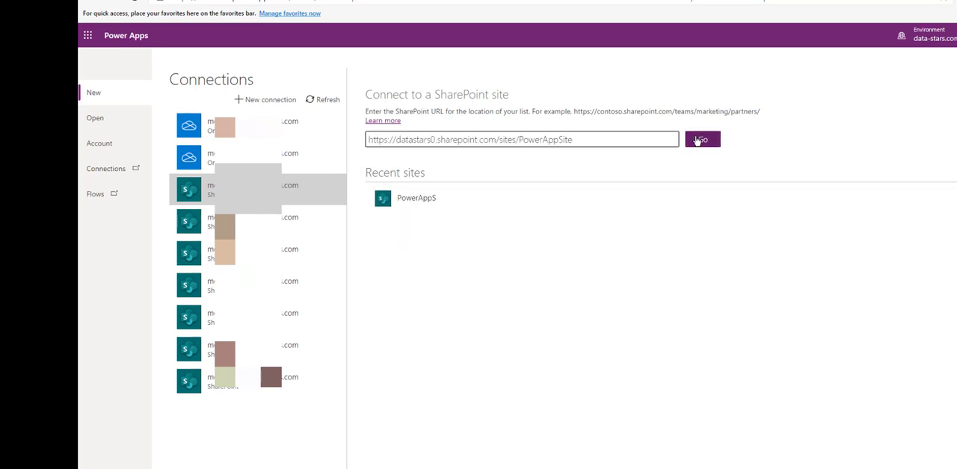
{"action": "left_click", "coordinate": [701, 139]}
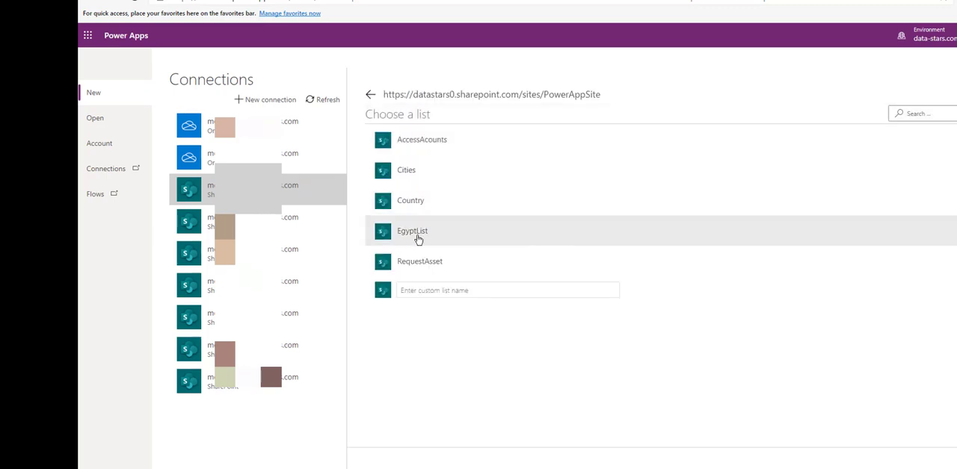
{"action": "mouse_move", "coordinate": [462, 235]}
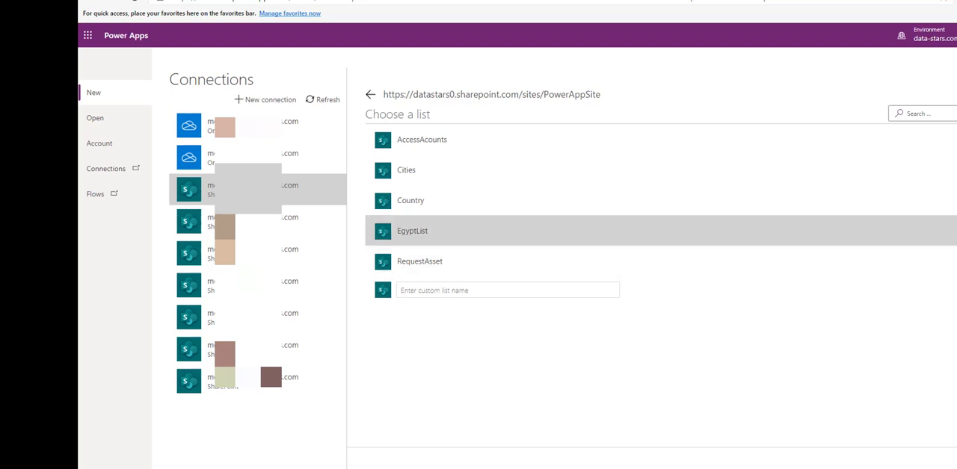
{"action": "left_click", "coordinate": [417, 230]}
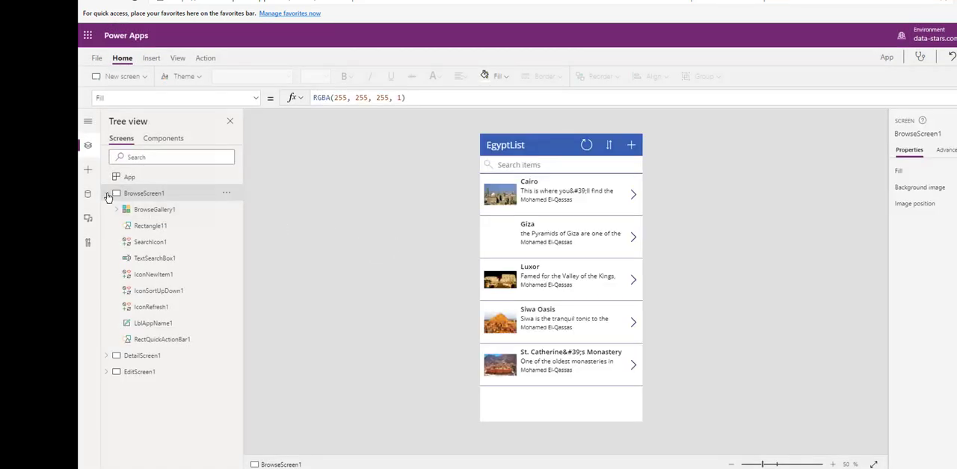
- Collapse BrowseScreen1 in the Tree view and switch to the generated EditScreen1
{"action": "left_click", "coordinate": [107, 194]}
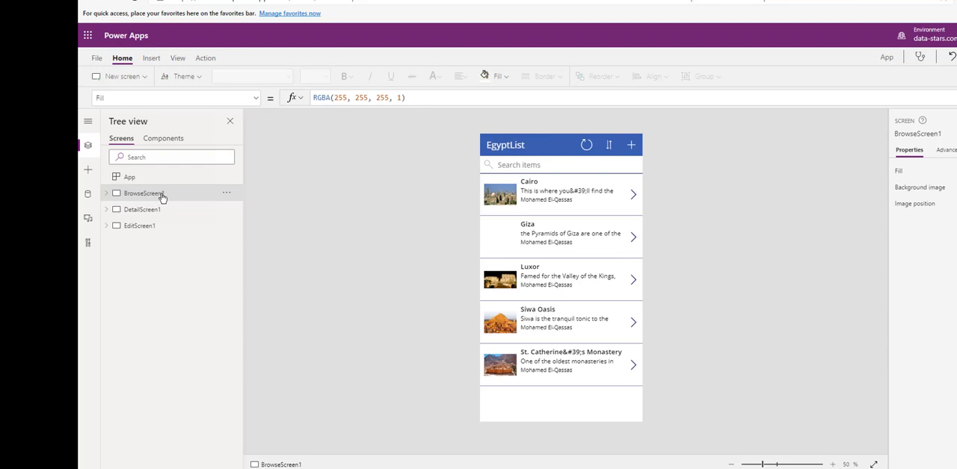
{"action": "mouse_move", "coordinate": [173, 227]}
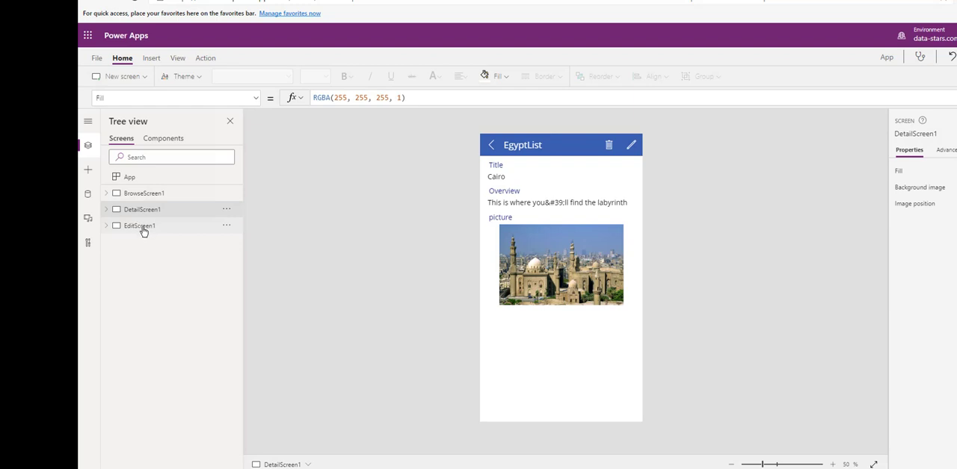
{"action": "left_click", "coordinate": [141, 226]}
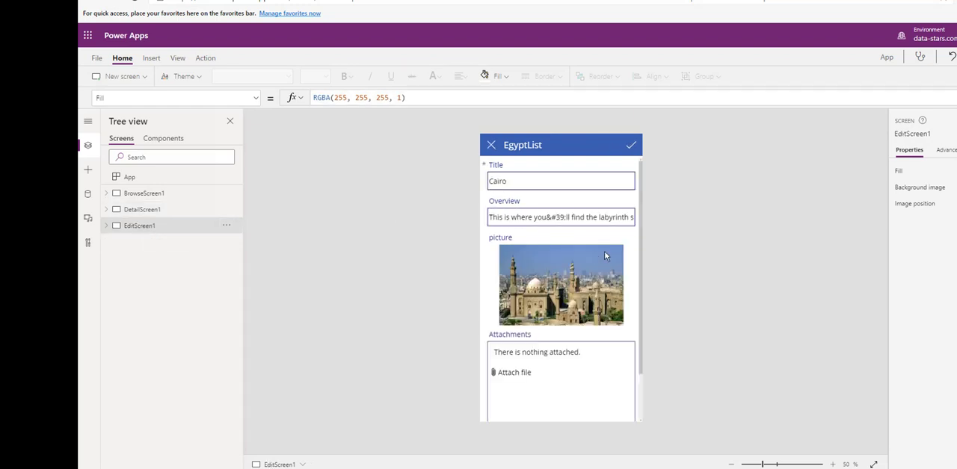
{"action": "mouse_move", "coordinate": [562, 221]}
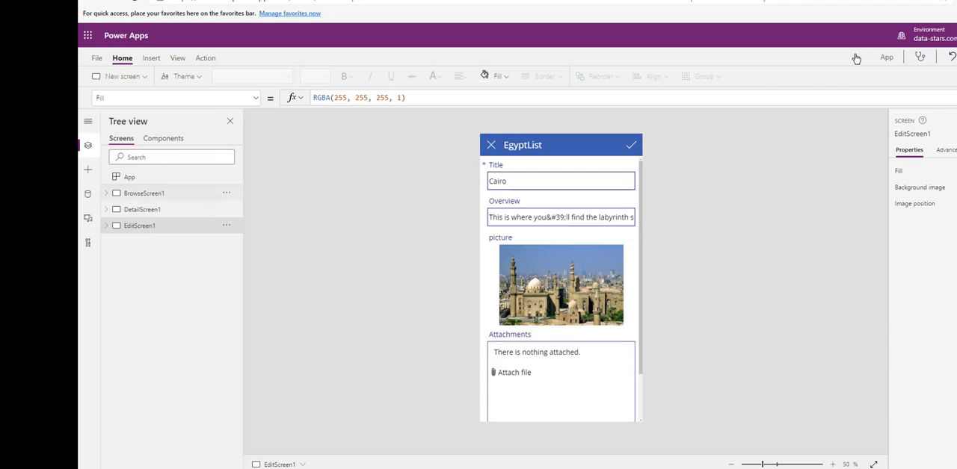
- Preview the app, search the items for 'ca', clear the search and reverse the sort order
{"action": "left_click", "coordinate": [144, 193]}
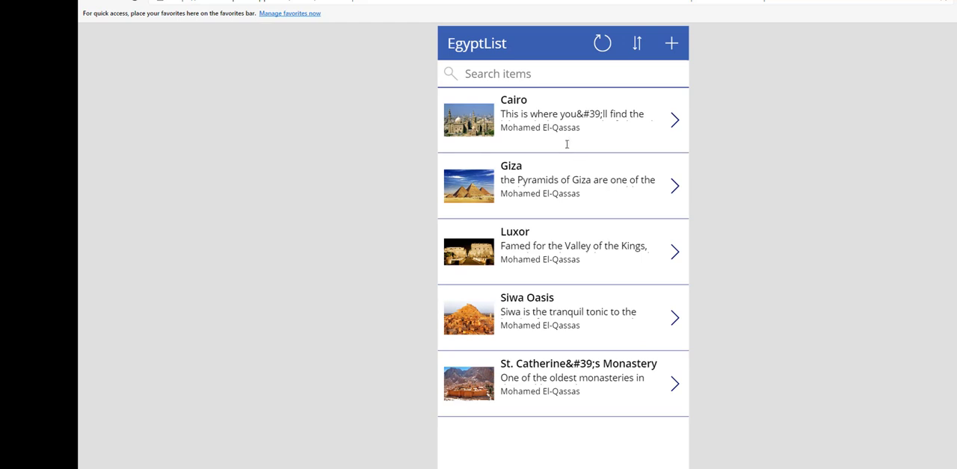
{"action": "left_click", "coordinate": [541, 75]}
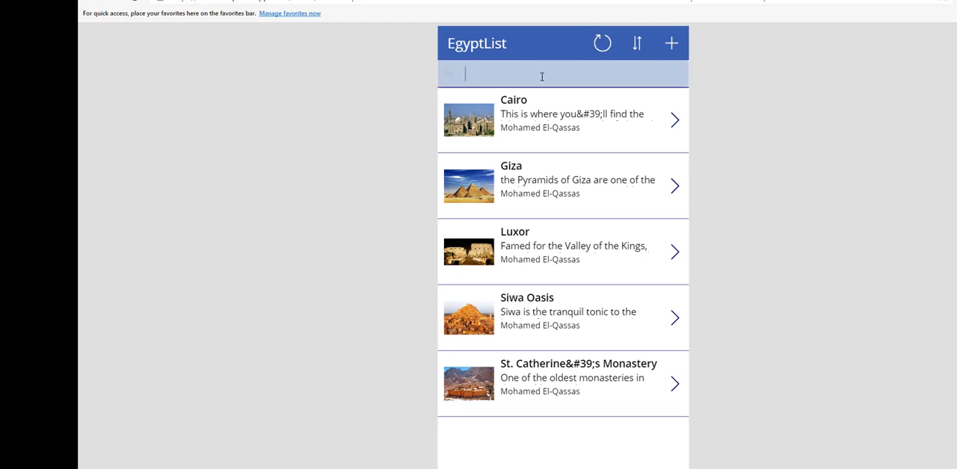
{"action": "type", "text": "cair"}
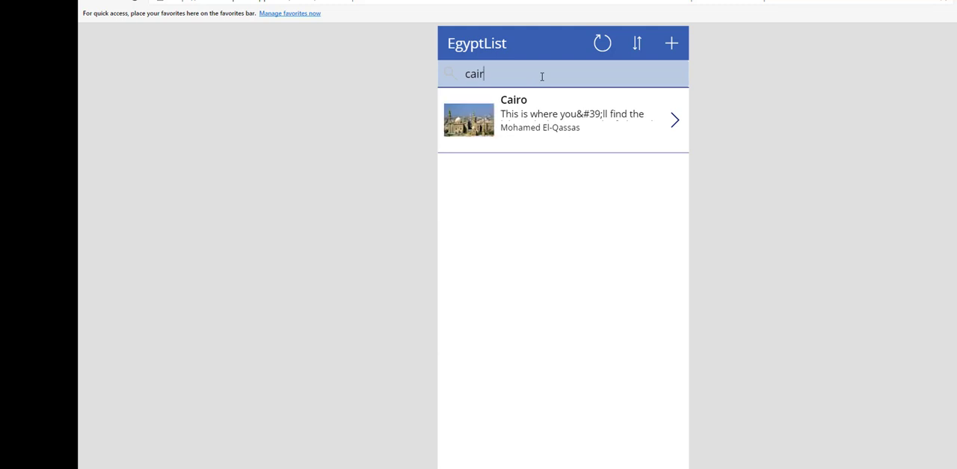
{"action": "left_click", "coordinate": [637, 42]}
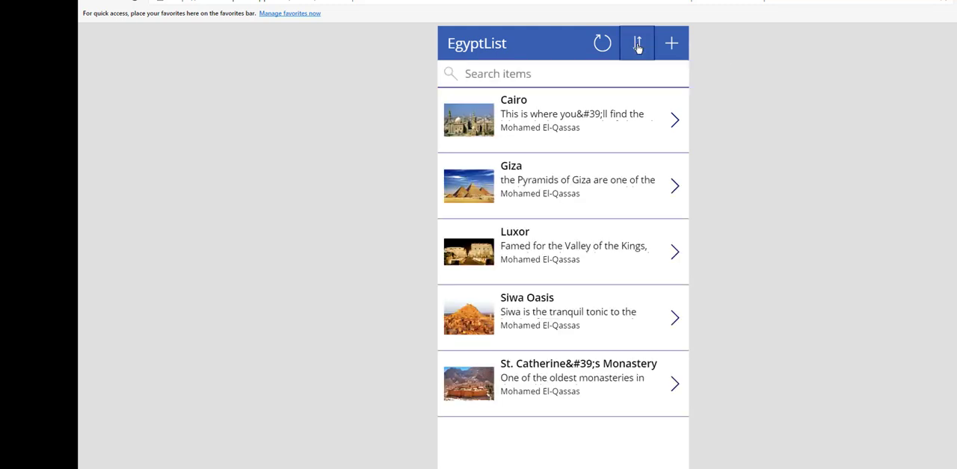
{"action": "left_click", "coordinate": [637, 42]}
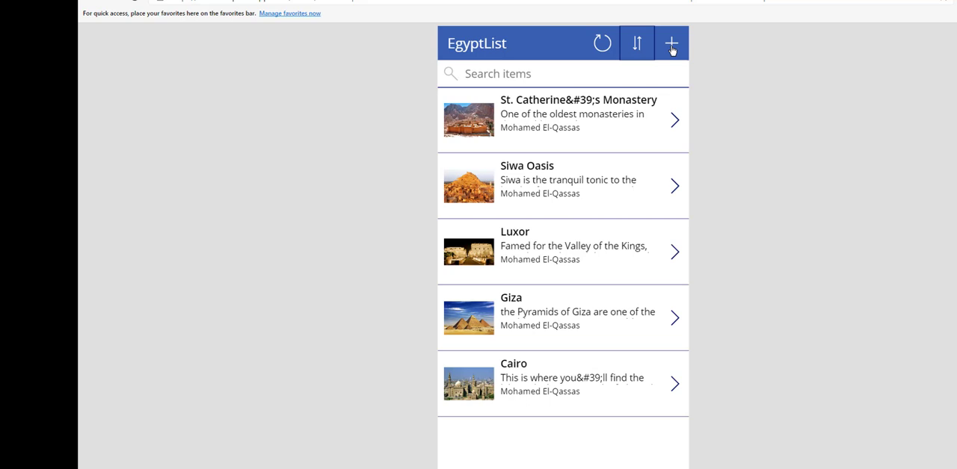
- Create a new item with Title 'city' and Overview 'blabla' and save it
{"action": "left_click", "coordinate": [673, 42]}
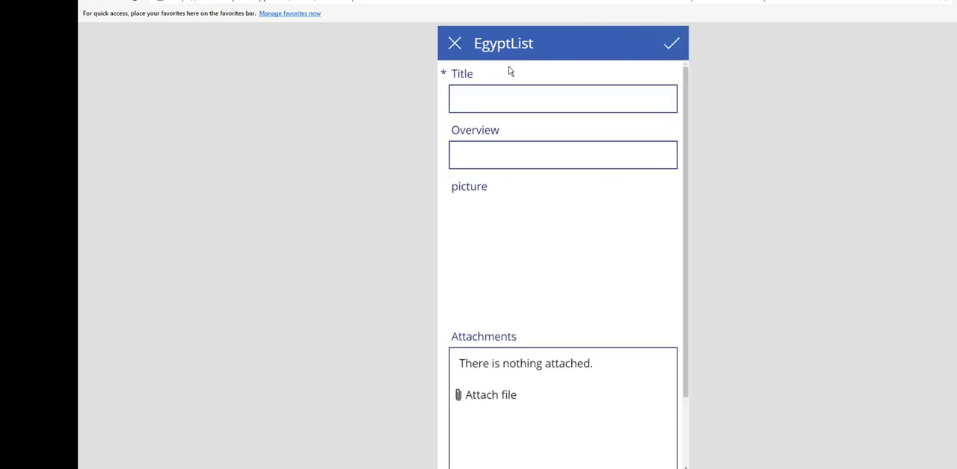
{"action": "left_click", "coordinate": [563, 99]}
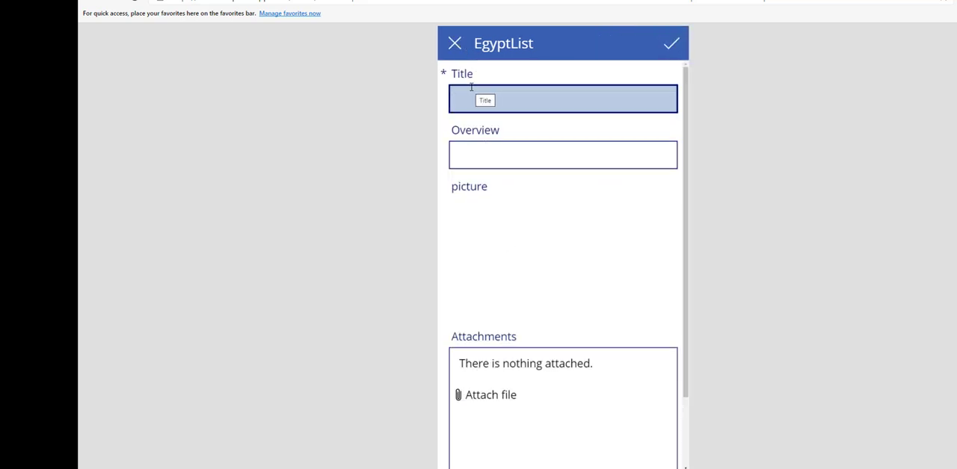
{"action": "type", "text": "city"}
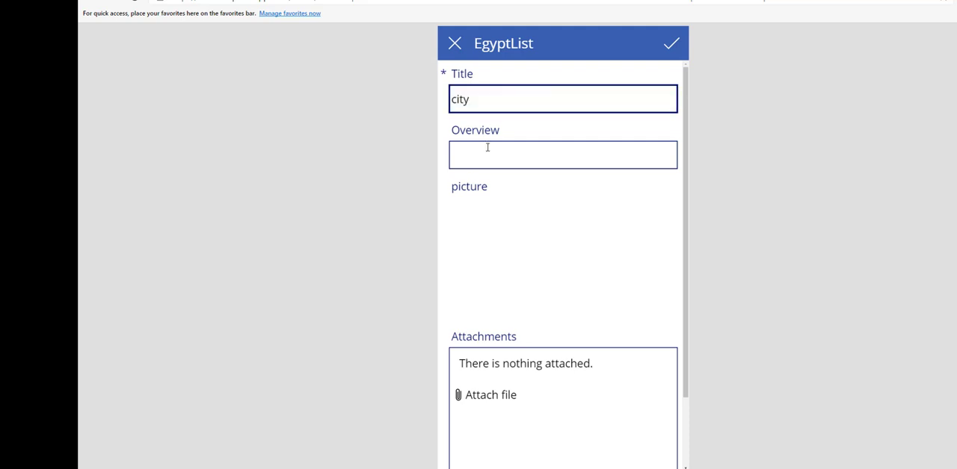
{"action": "type", "text": "blabla"}
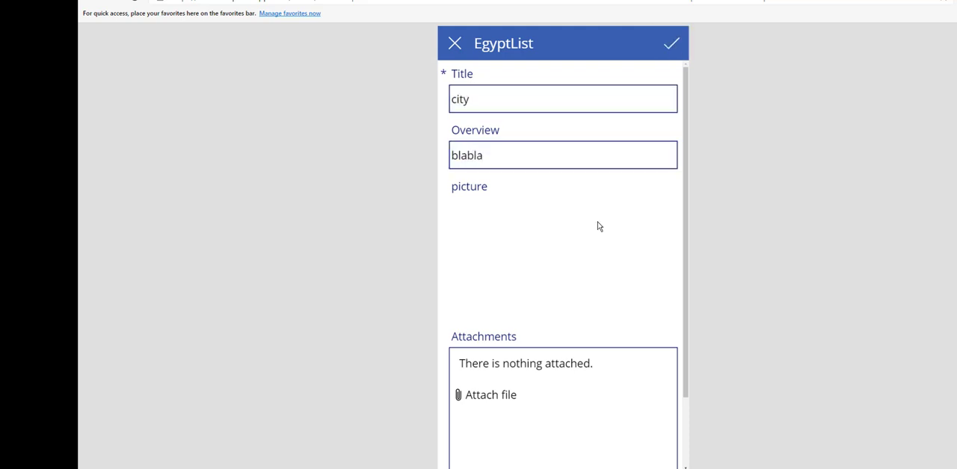
{"action": "left_click", "coordinate": [672, 42]}
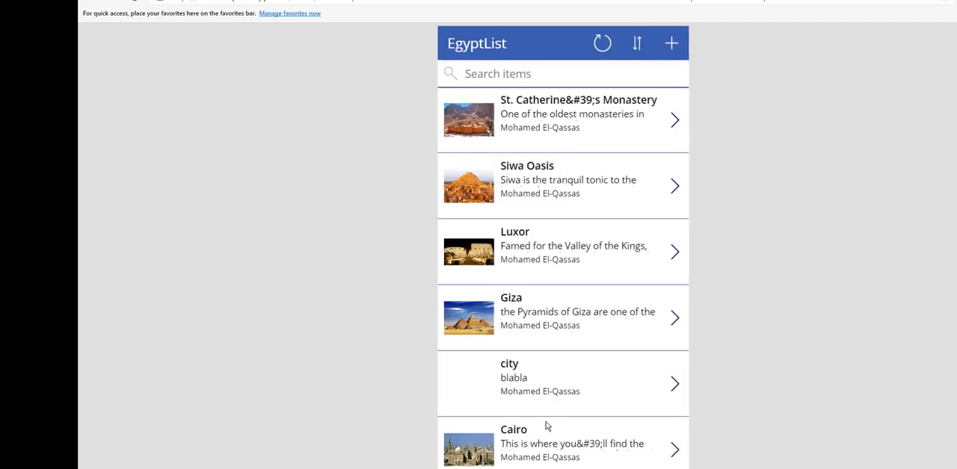
{"action": "mouse_move", "coordinate": [391, 4]}
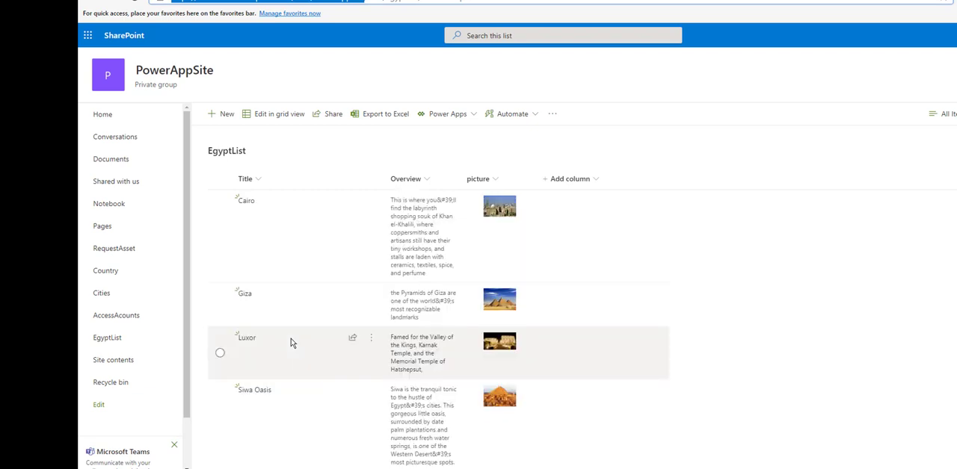
- Scroll through the EgyptList items in SharePoint
{"action": "scroll", "scroll_direction": "down", "scroll_amount": 3}
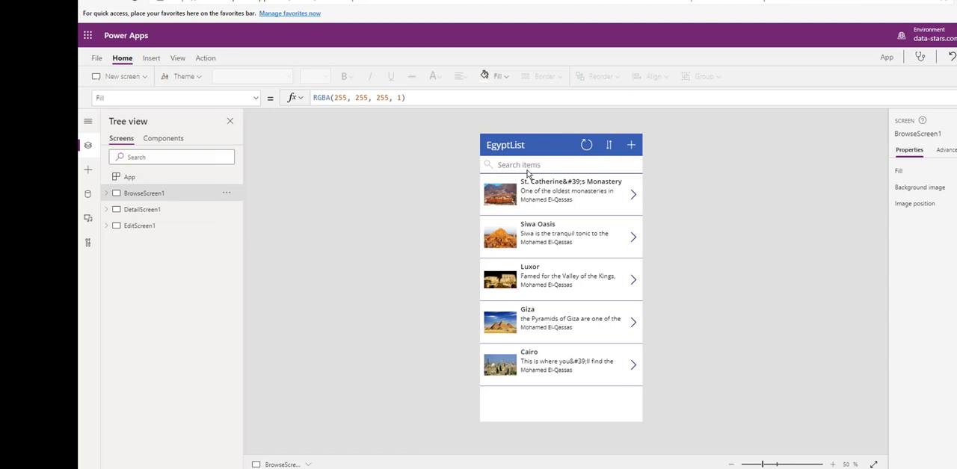
- Select the search box and BrowseGallery1 to review its SortByColumns(Filter(...), "Title") Items formula
{"action": "left_click", "coordinate": [524, 164]}
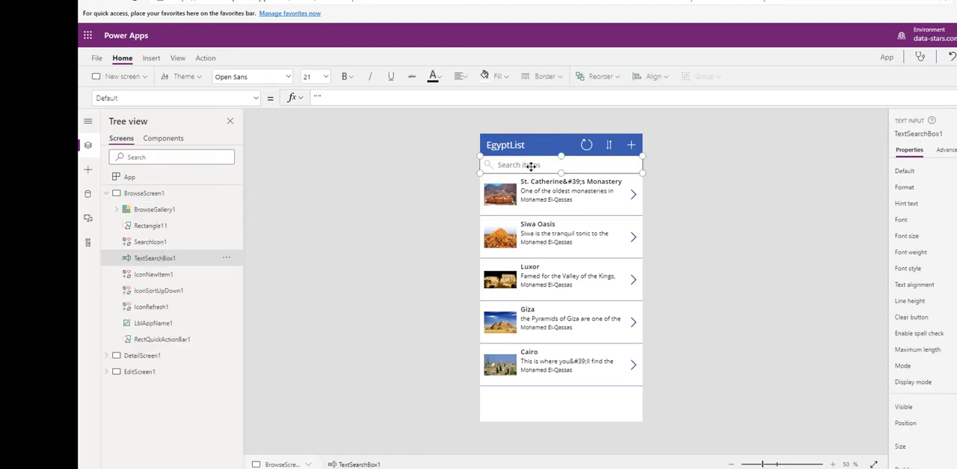
{"action": "mouse_move", "coordinate": [629, 168]}
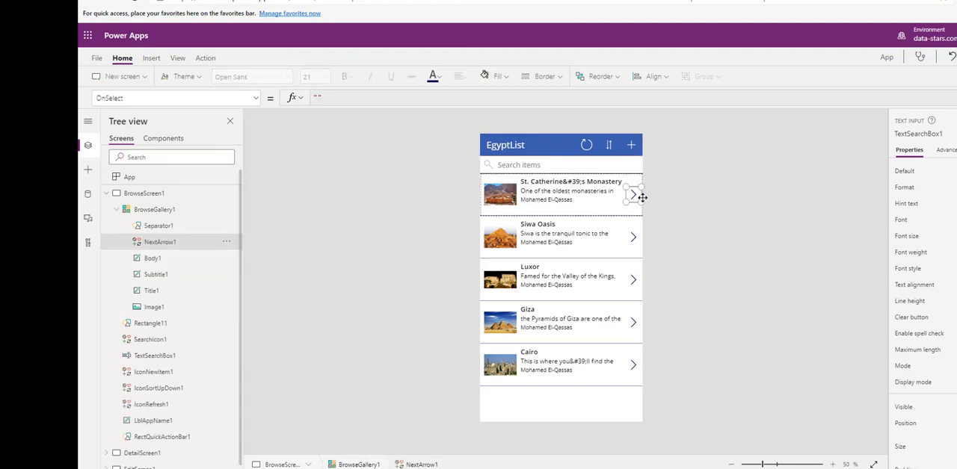
{"action": "left_click", "coordinate": [155, 209]}
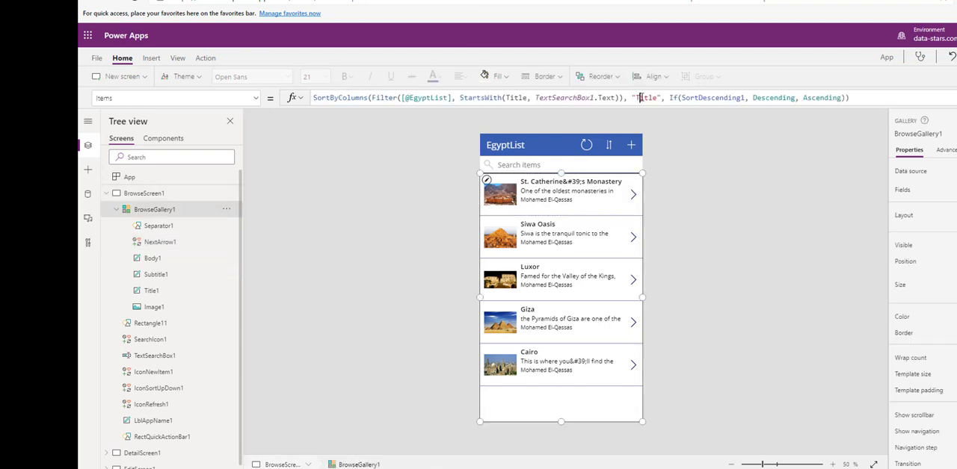
{"action": "left_click", "coordinate": [649, 97]}
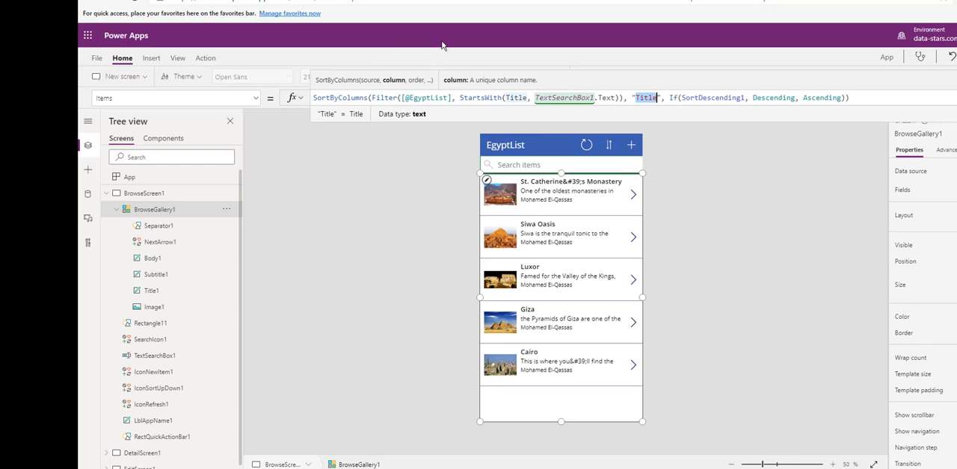
{"action": "mouse_move", "coordinate": [583, 168]}
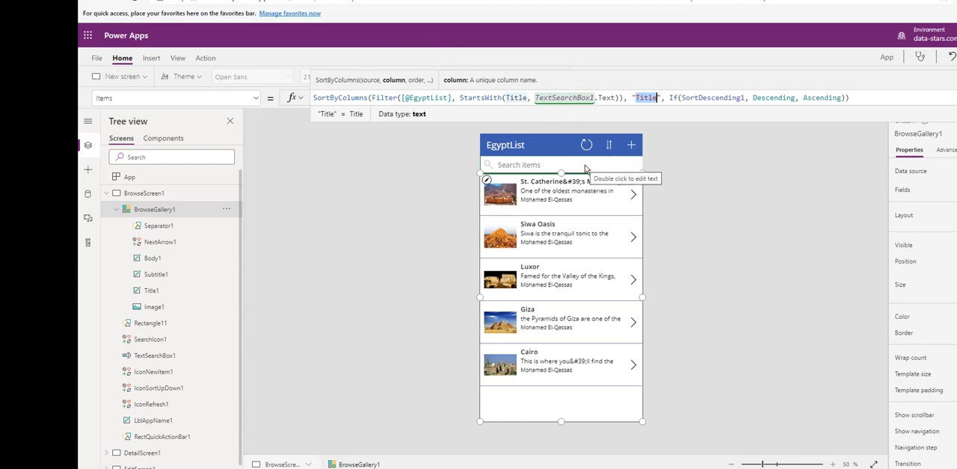
{"action": "mouse_move", "coordinate": [608, 164]}
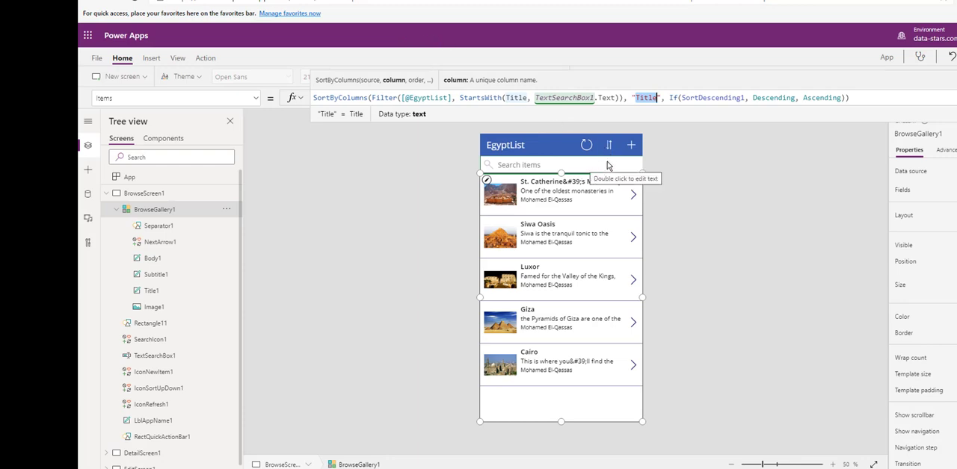
{"action": "left_click", "coordinate": [108, 193]}
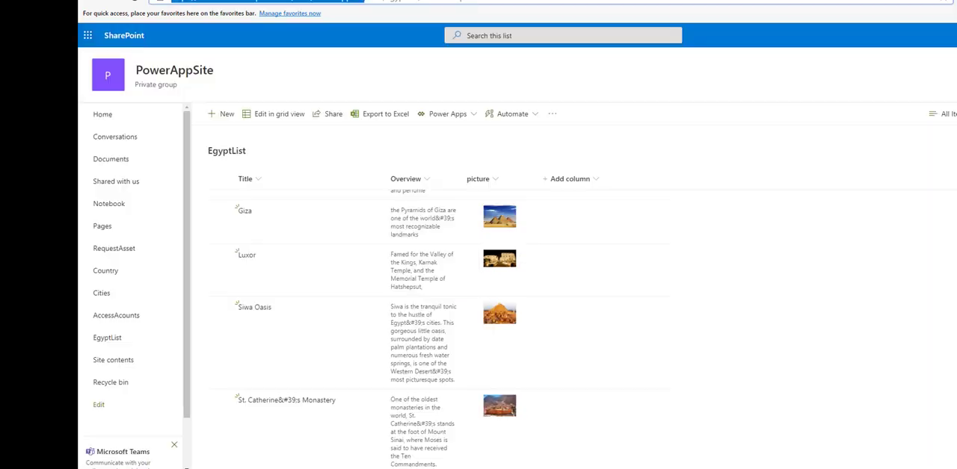
{"action": "mouse_move", "coordinate": [523, 134]}
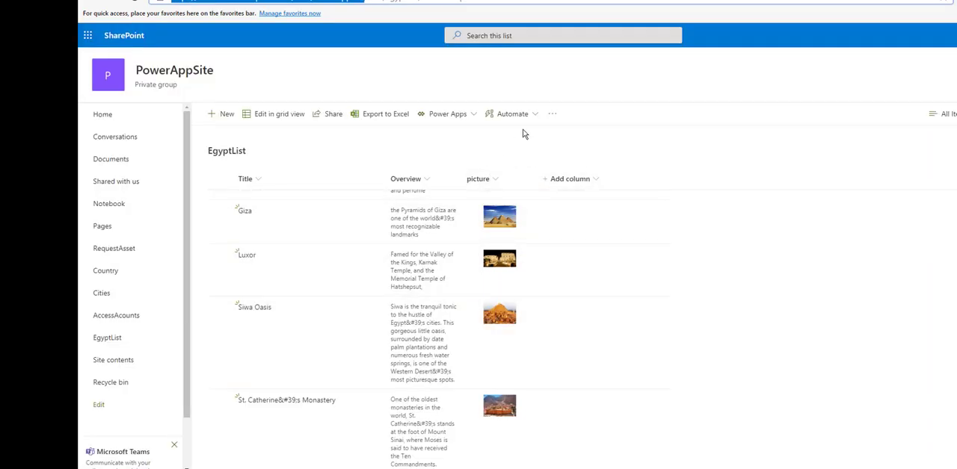
- Create an app named 'test' from the EgyptList list via Power Apps > Create an app
{"action": "left_click", "coordinate": [447, 114]}
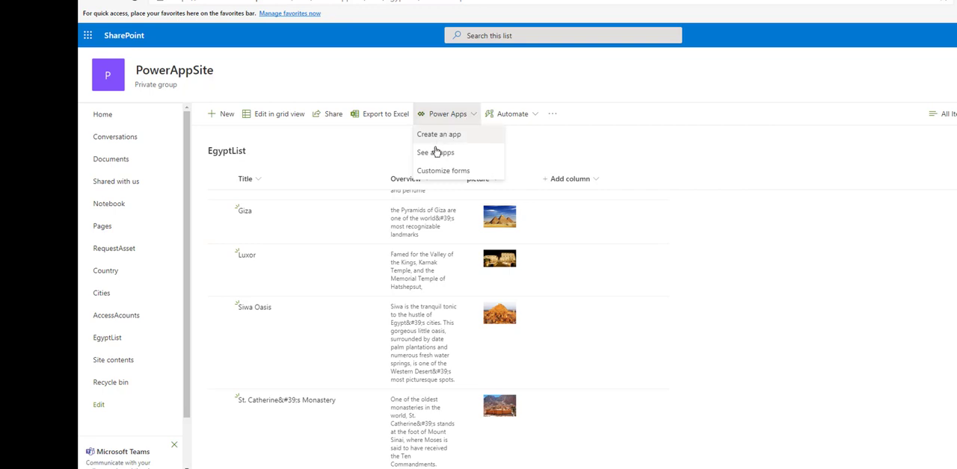
{"action": "left_click", "coordinate": [439, 134]}
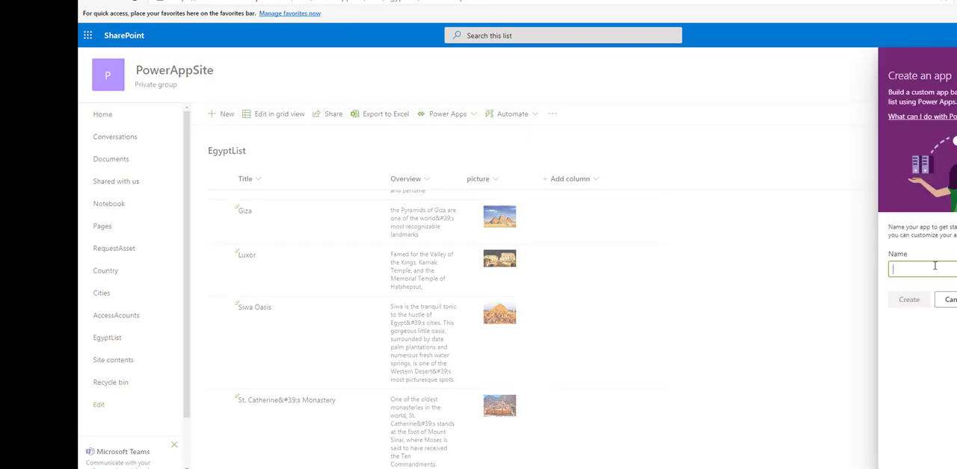
{"action": "type", "text": "test"}
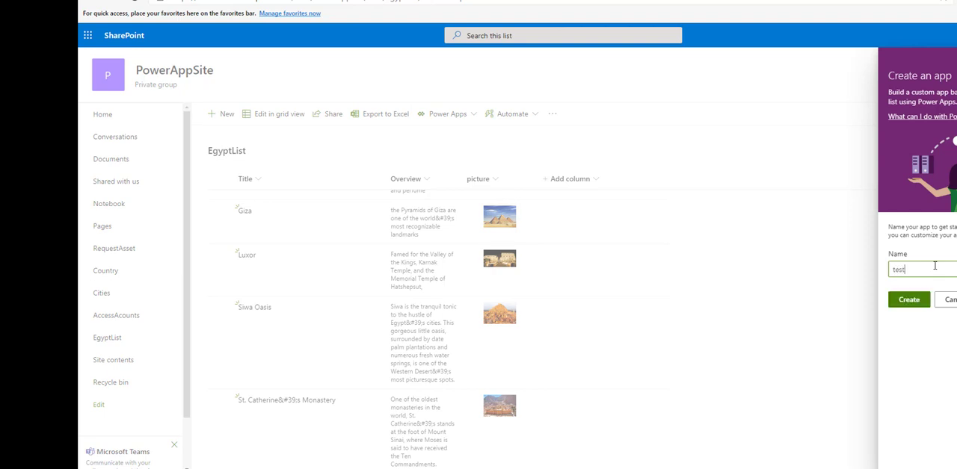
{"action": "left_click", "coordinate": [909, 299]}
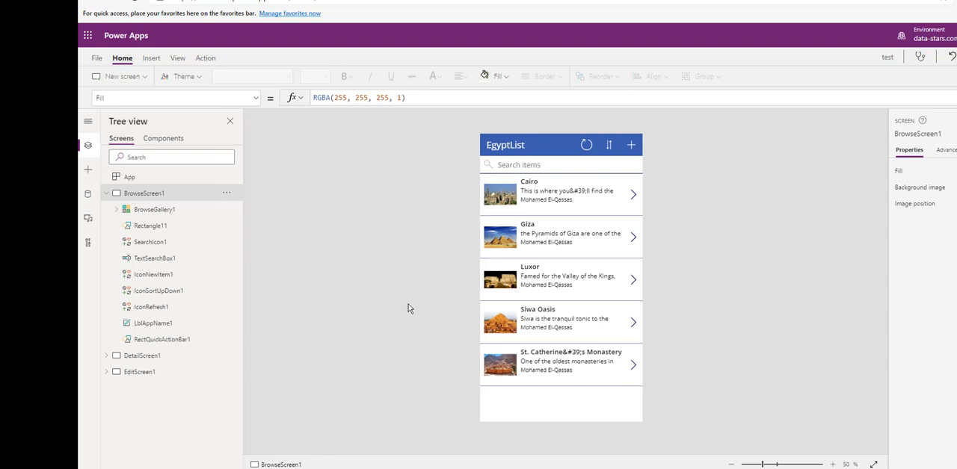
- Collapse BrowseScreen1 so only the three generated screens are listed
{"action": "left_click", "coordinate": [107, 193]}
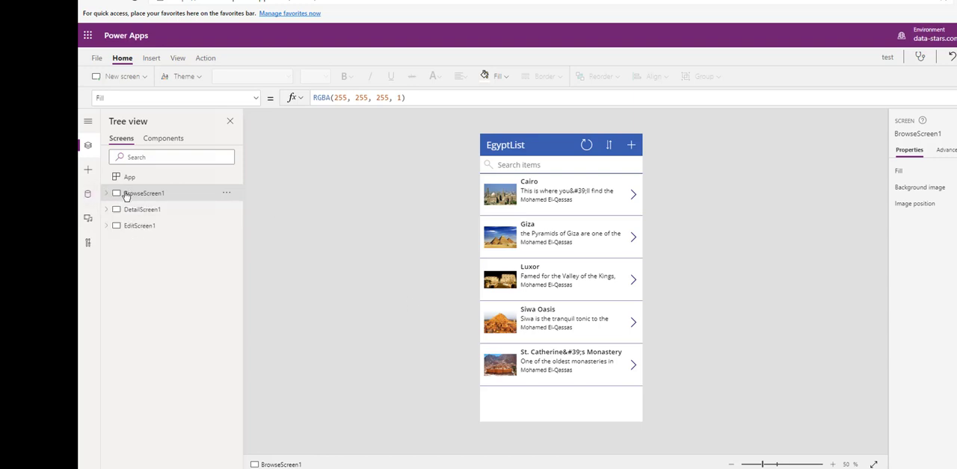